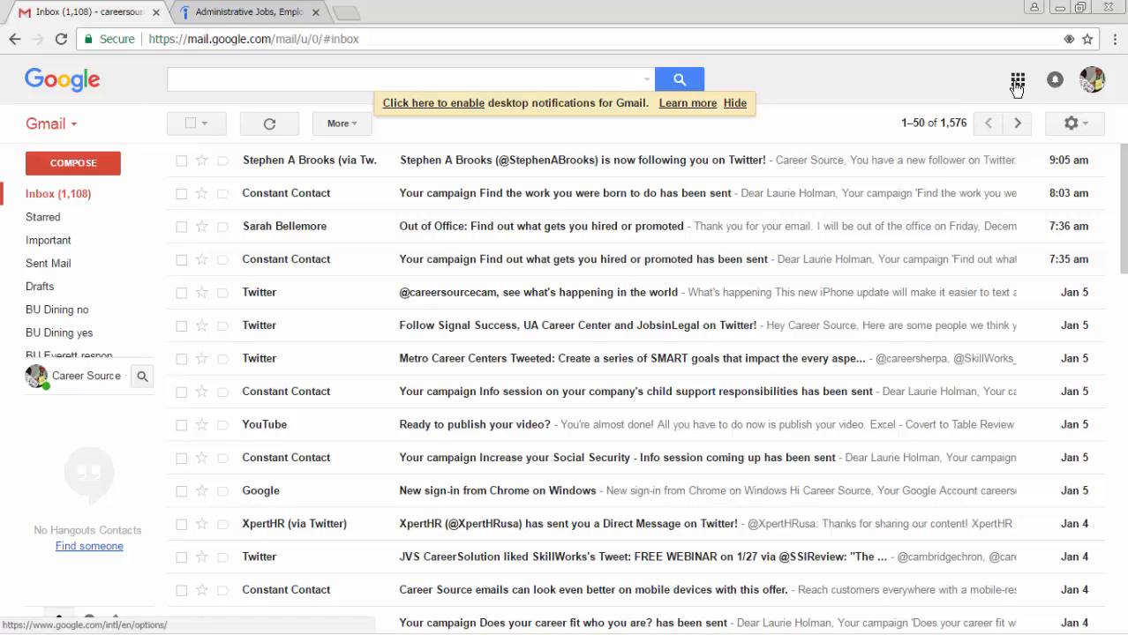
- Open Google Drive from the Gmail apps grid in a new tab
left_click(1015, 79)
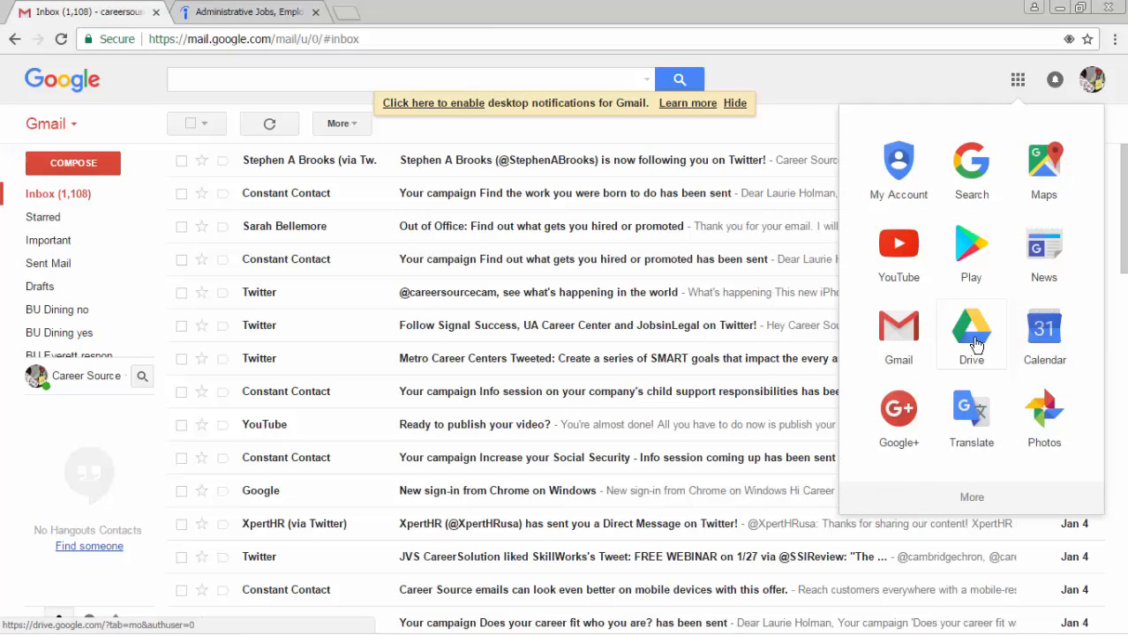
left_click(970, 333)
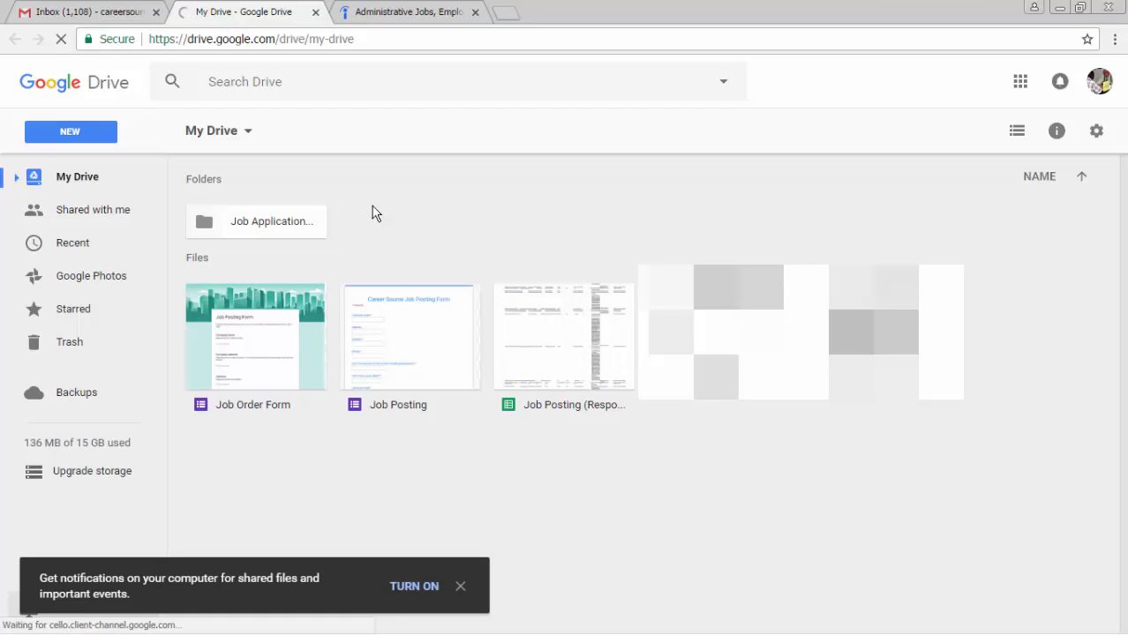
- Open the Job Applications folder in My Drive
left_click(256, 222)
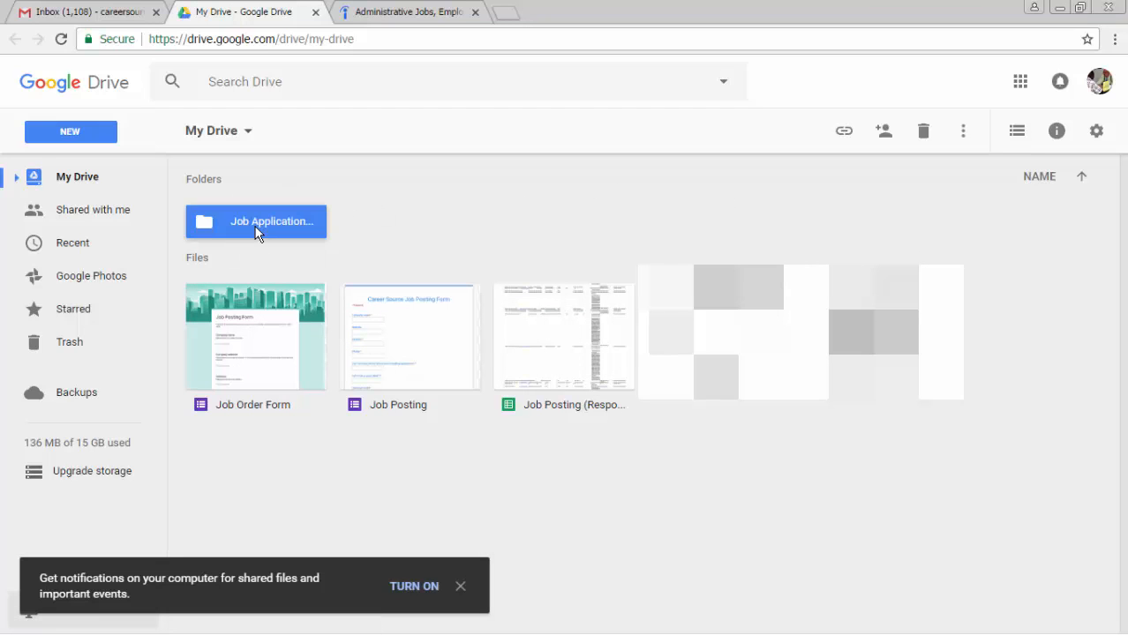
double_click(256, 221)
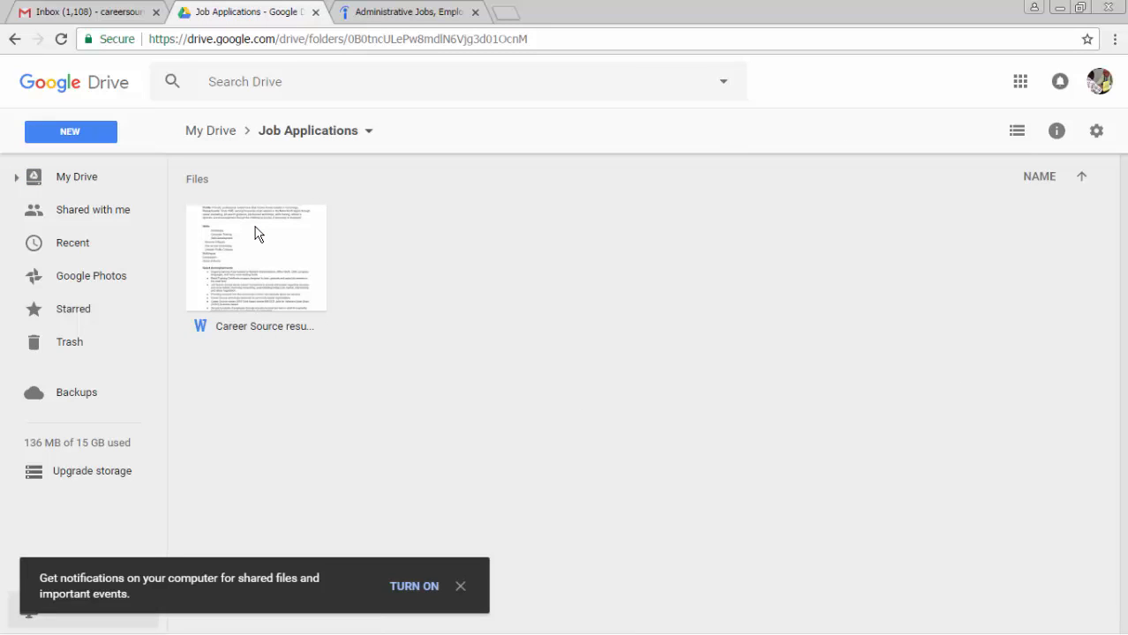
mouse_move(260, 256)
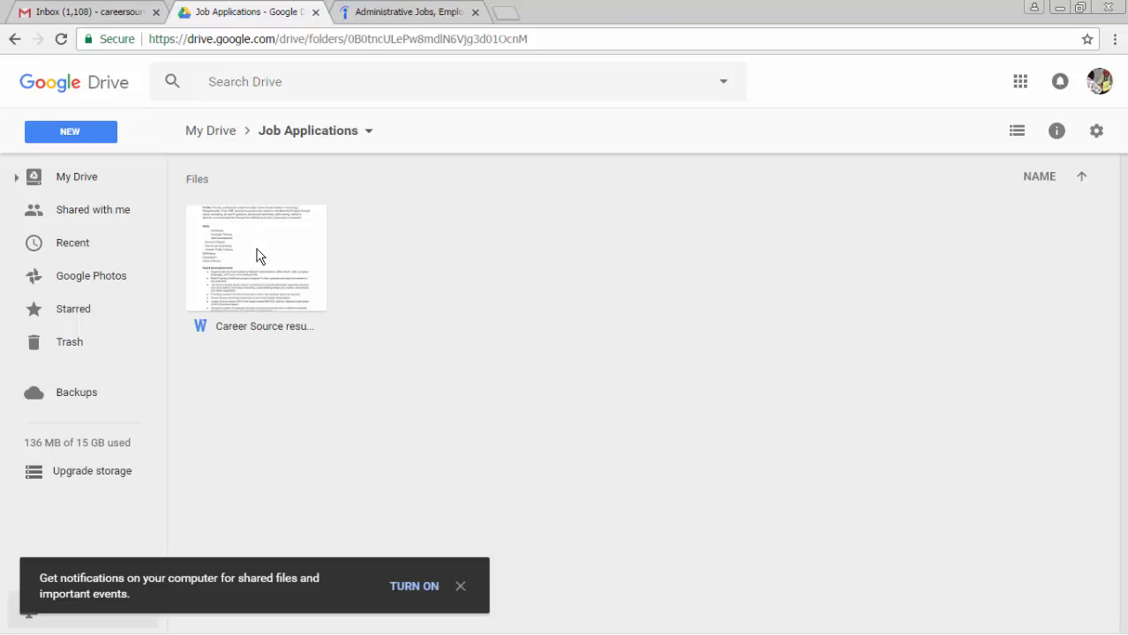
double_click(256, 257)
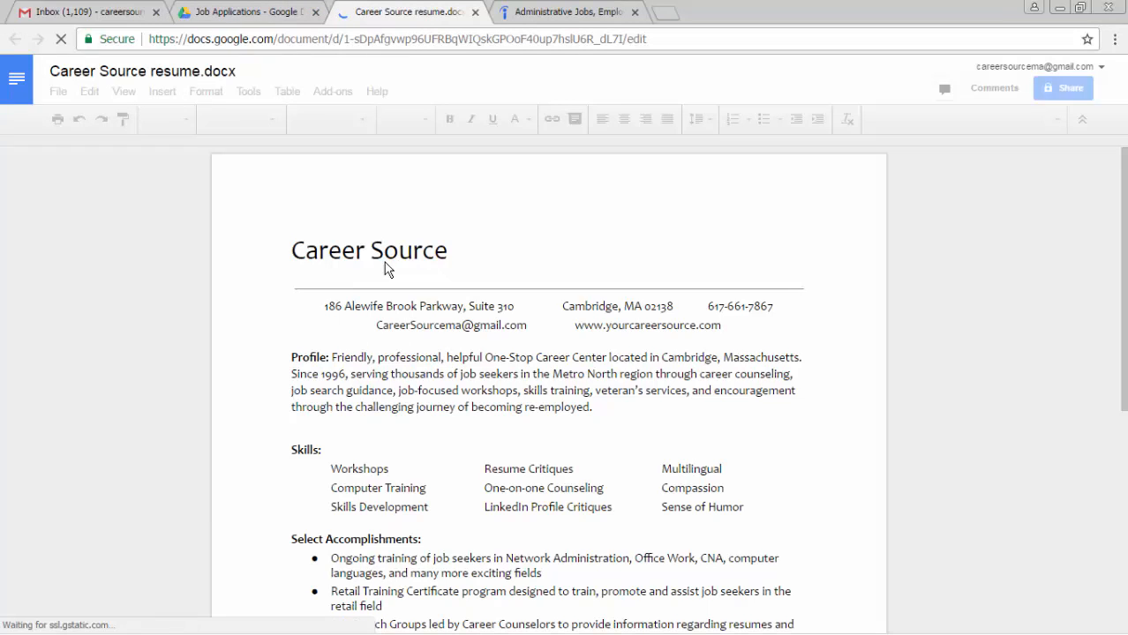
scroll("down", 3)
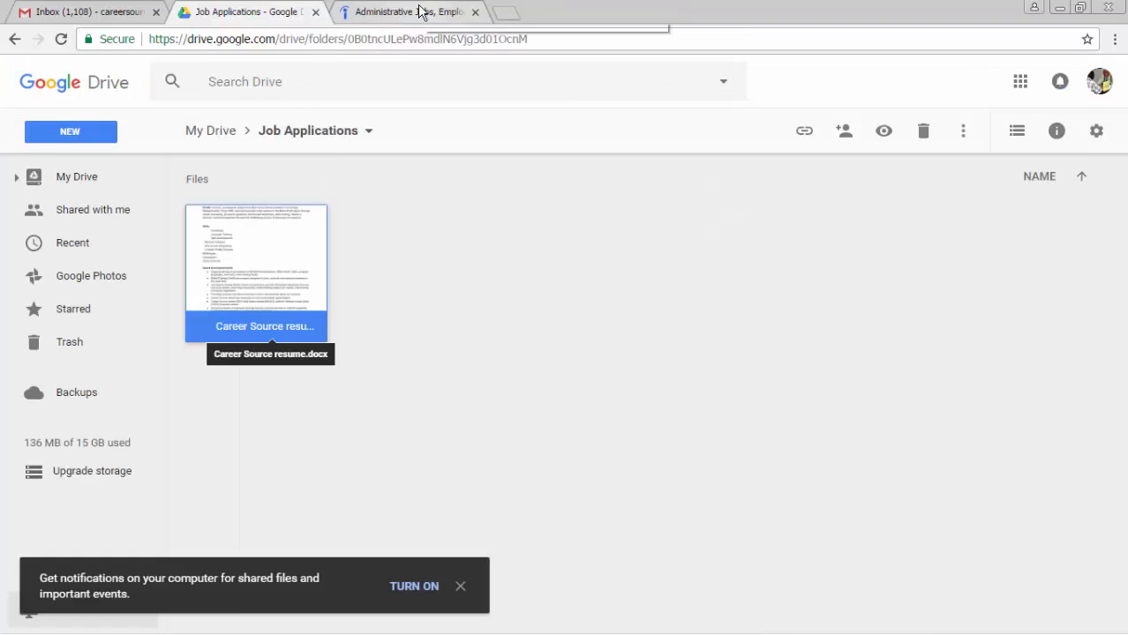
- Return to Indeed and open the Crane Currency 'Receptionist/Administrative Assistant to the VP' posting
left_click(406, 11)
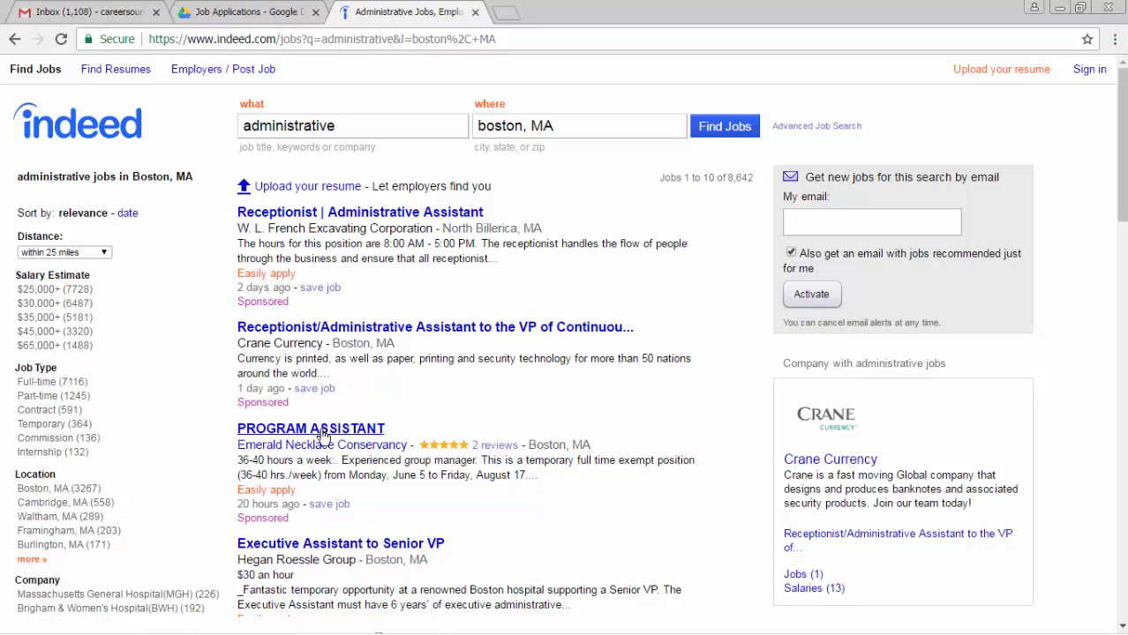
mouse_move(341, 331)
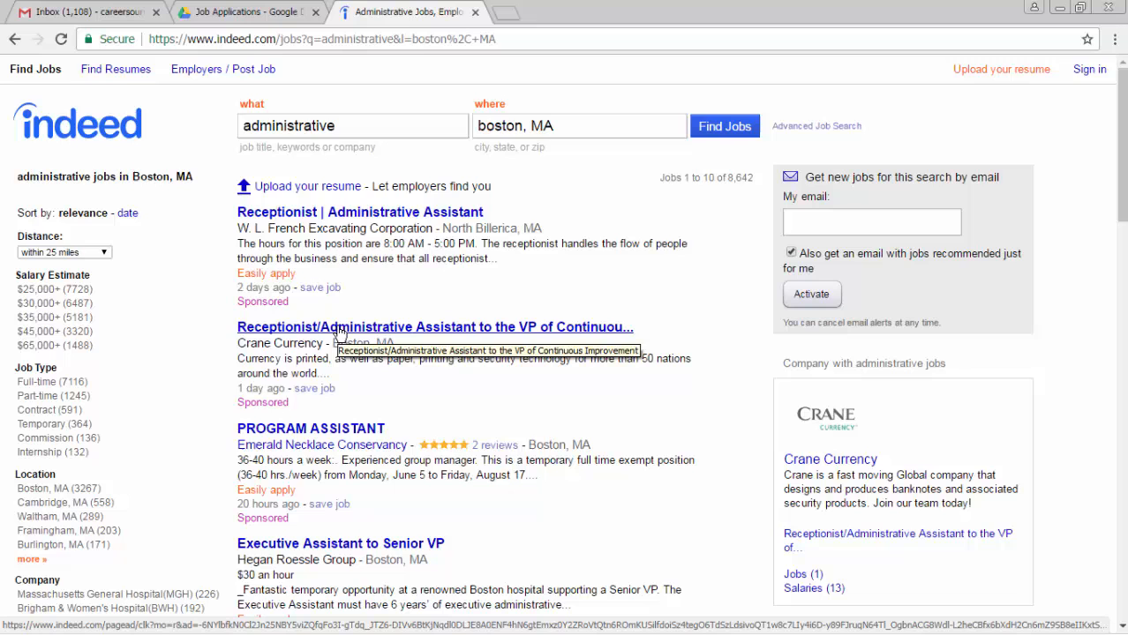
left_click(434, 327)
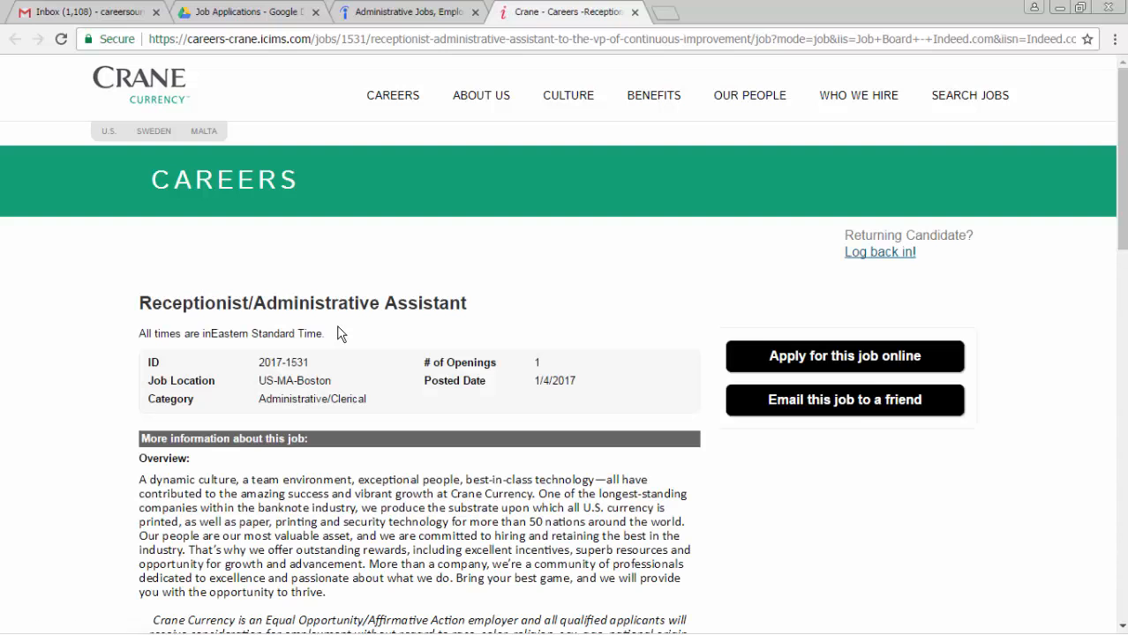
mouse_move(625, 378)
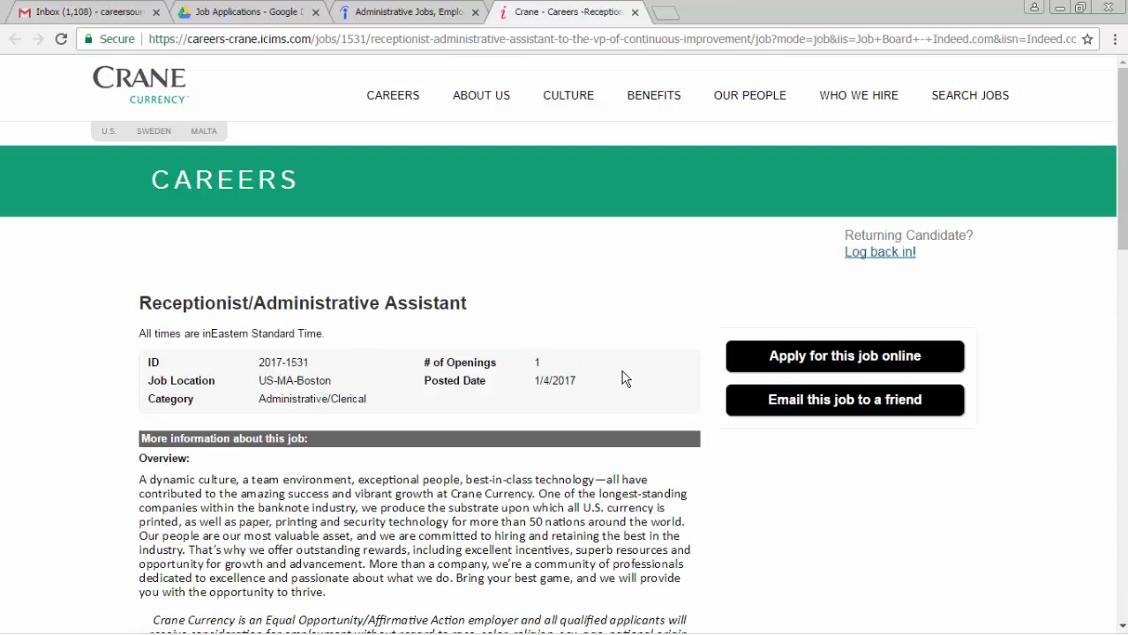
scroll("down", 3)
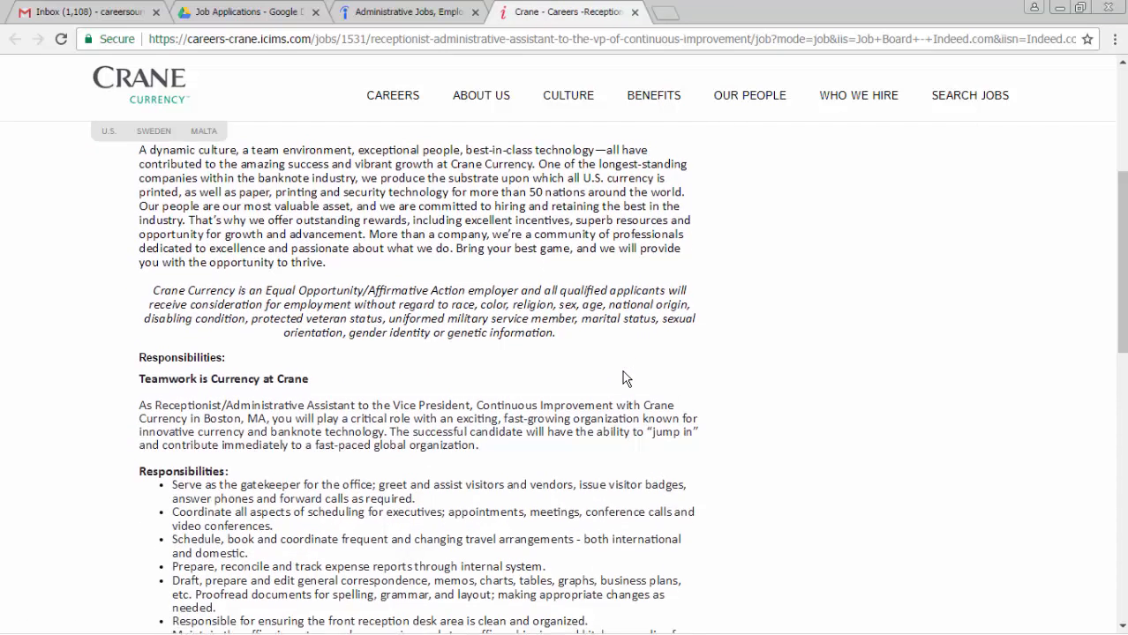
scroll("down", 3)
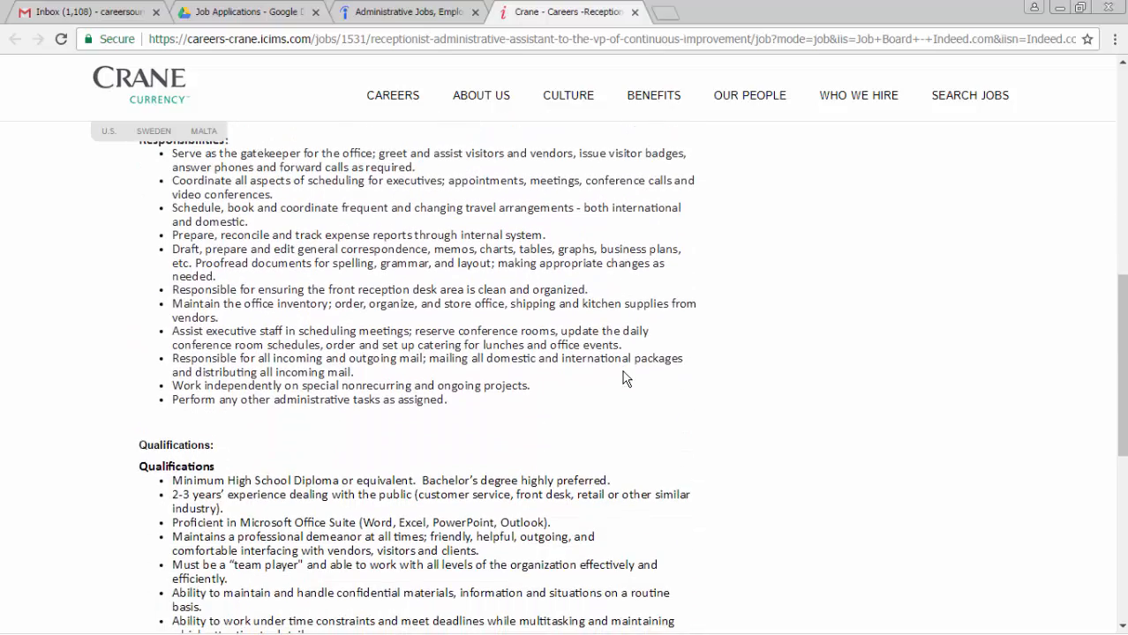
scroll("up", 3)
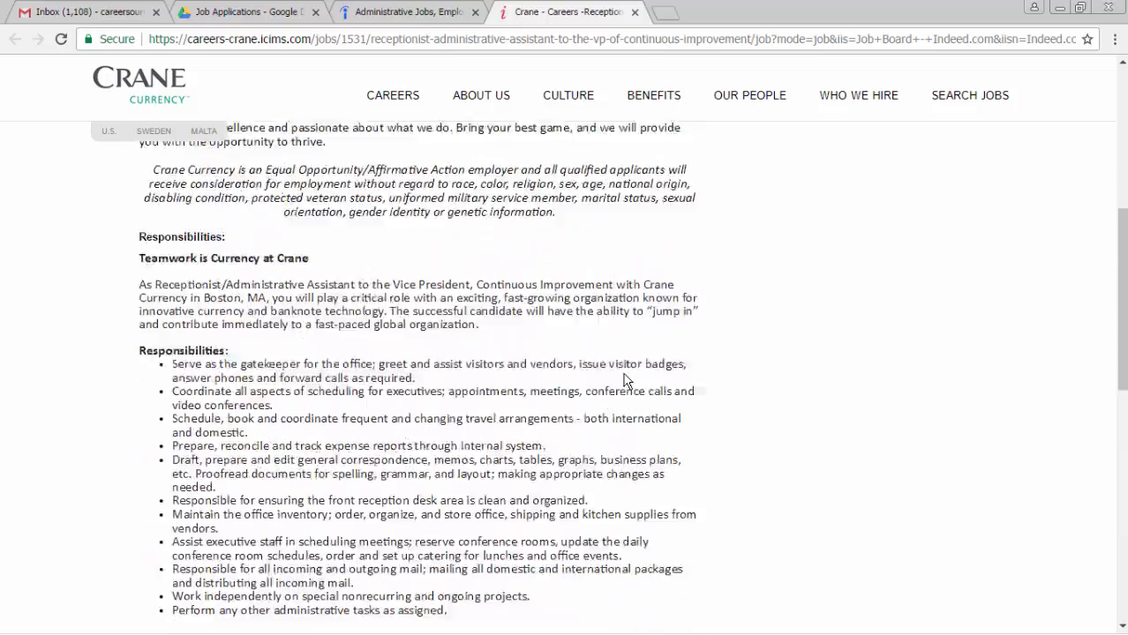
scroll("up", 3)
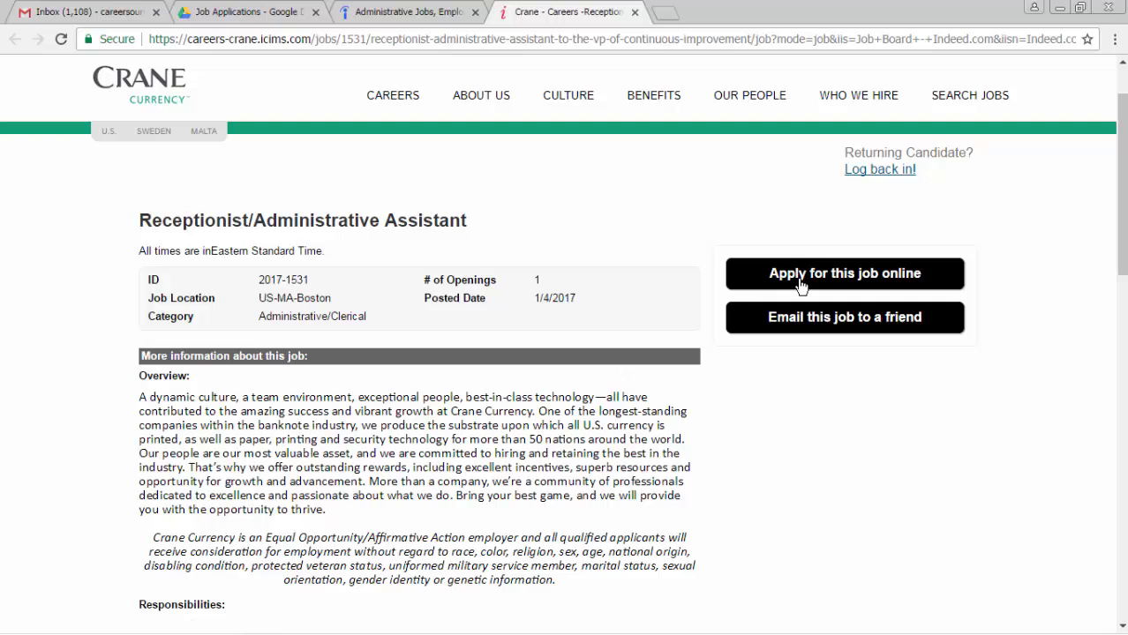
- Choose 'Create with Online Form' and scroll to the resume upload options
left_click(843, 273)
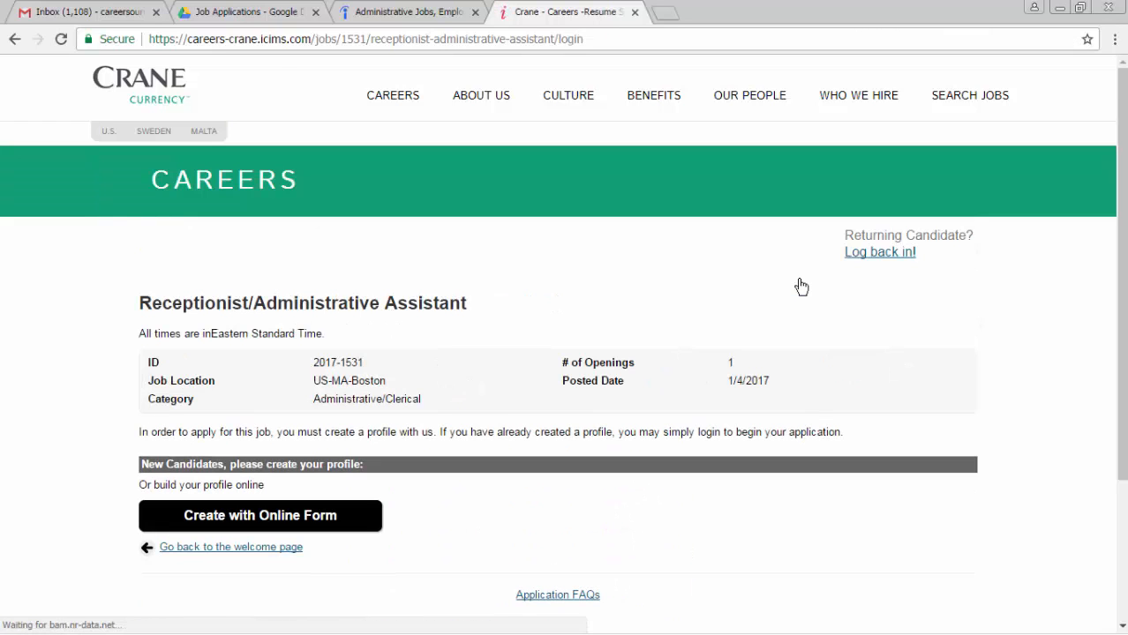
scroll("down", 3)
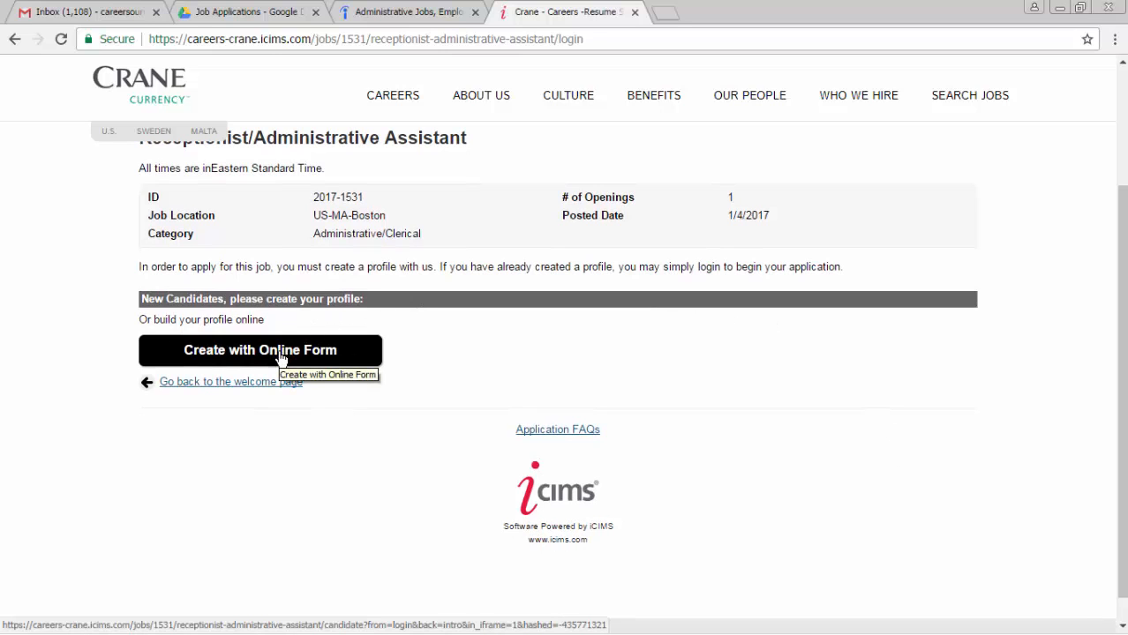
left_click(259, 350)
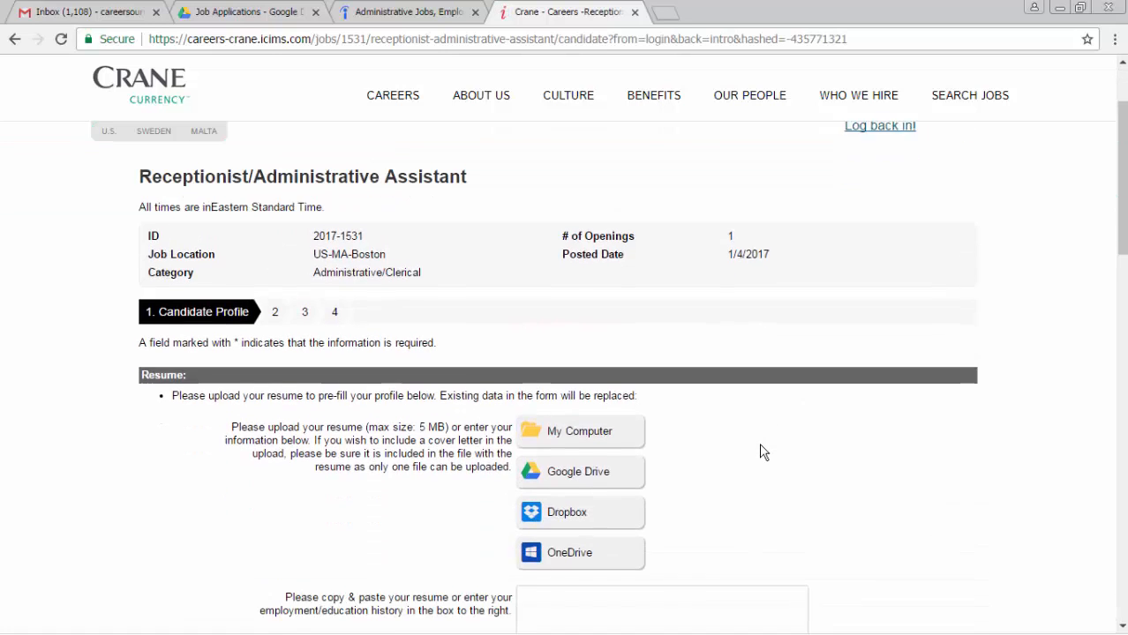
scroll("down", 3)
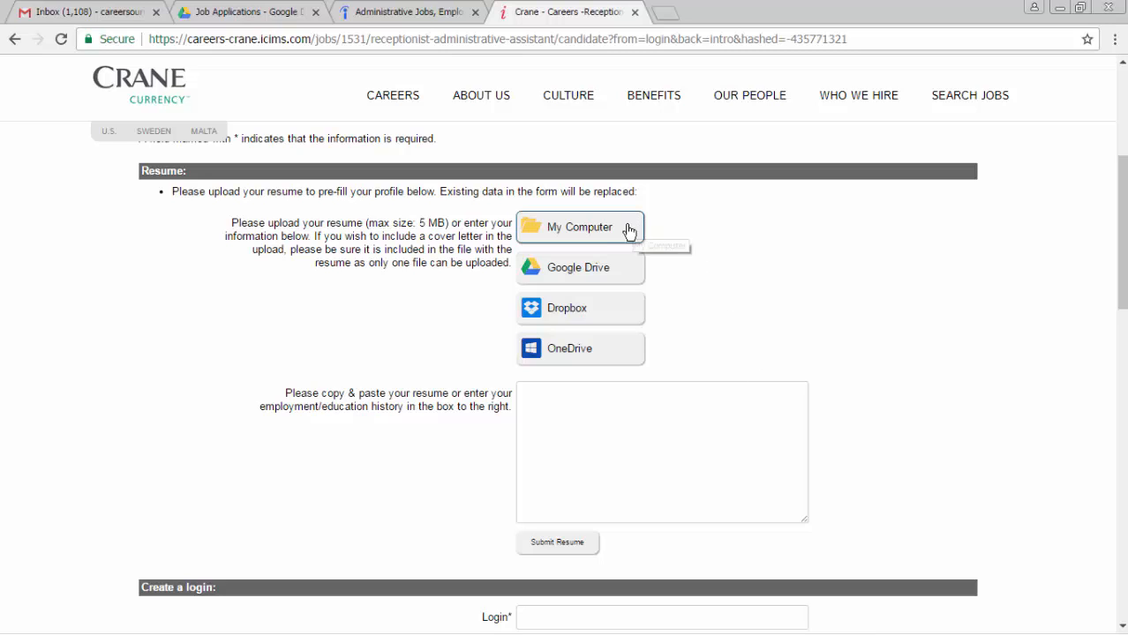
mouse_move(615, 342)
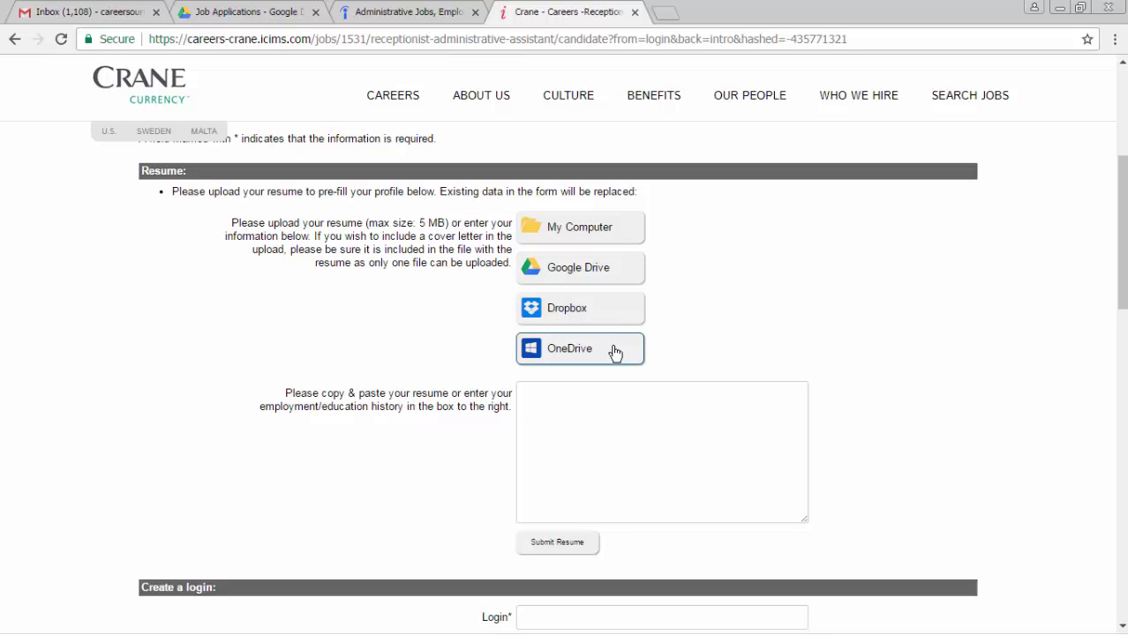
mouse_move(596, 268)
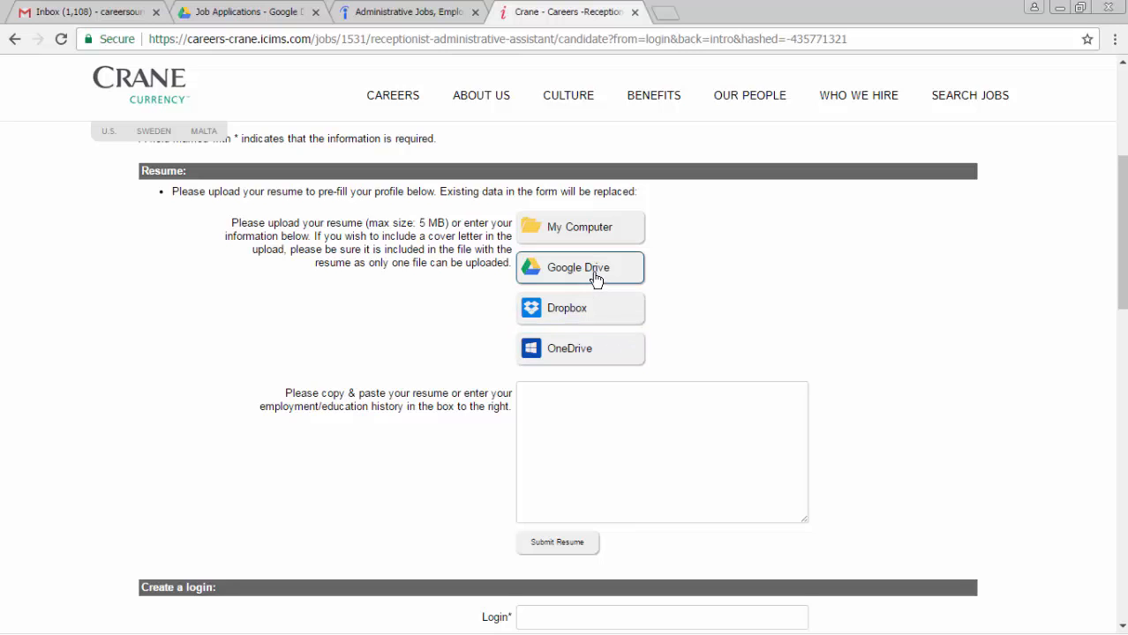
- Upload Career Source resume.docx from Google Drive to the profile
left_click(580, 268)
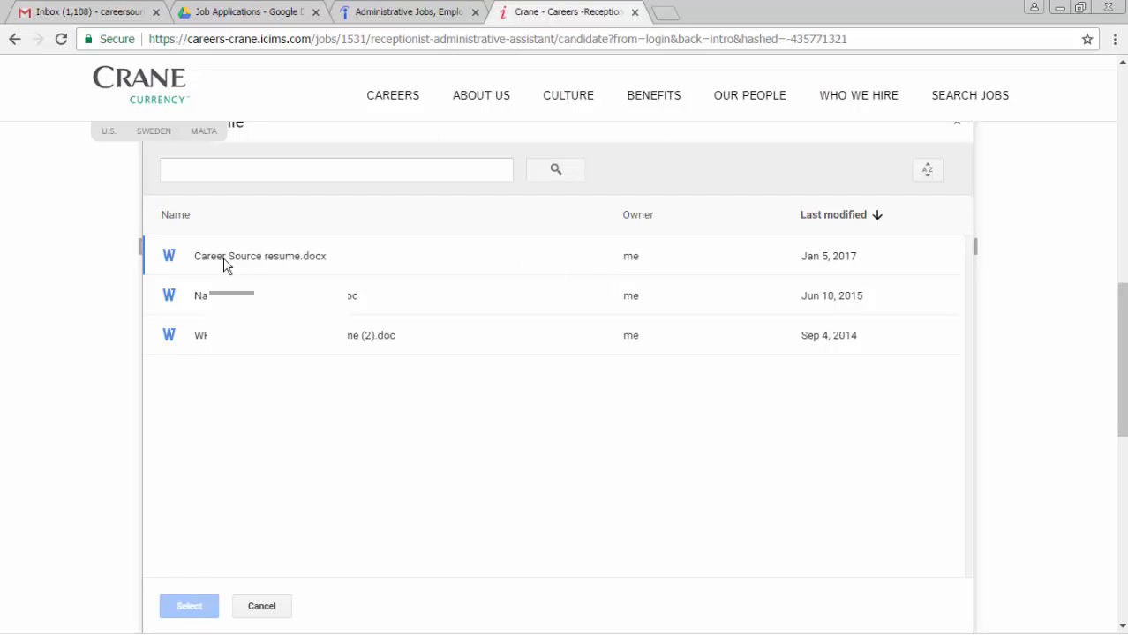
left_click(260, 256)
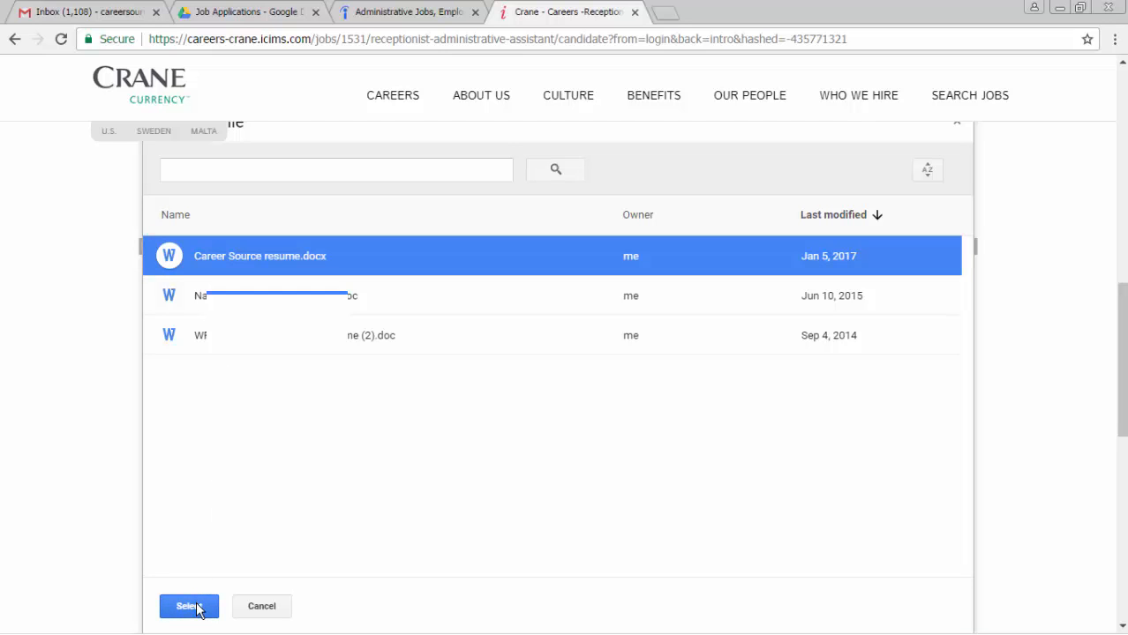
left_click(188, 606)
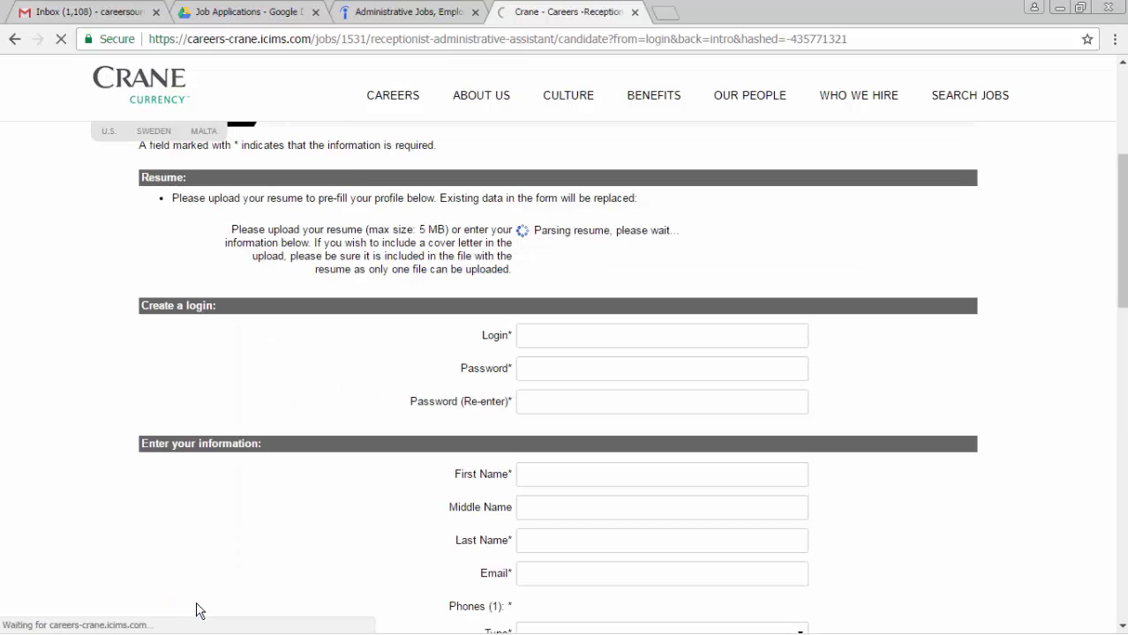
mouse_move(578, 258)
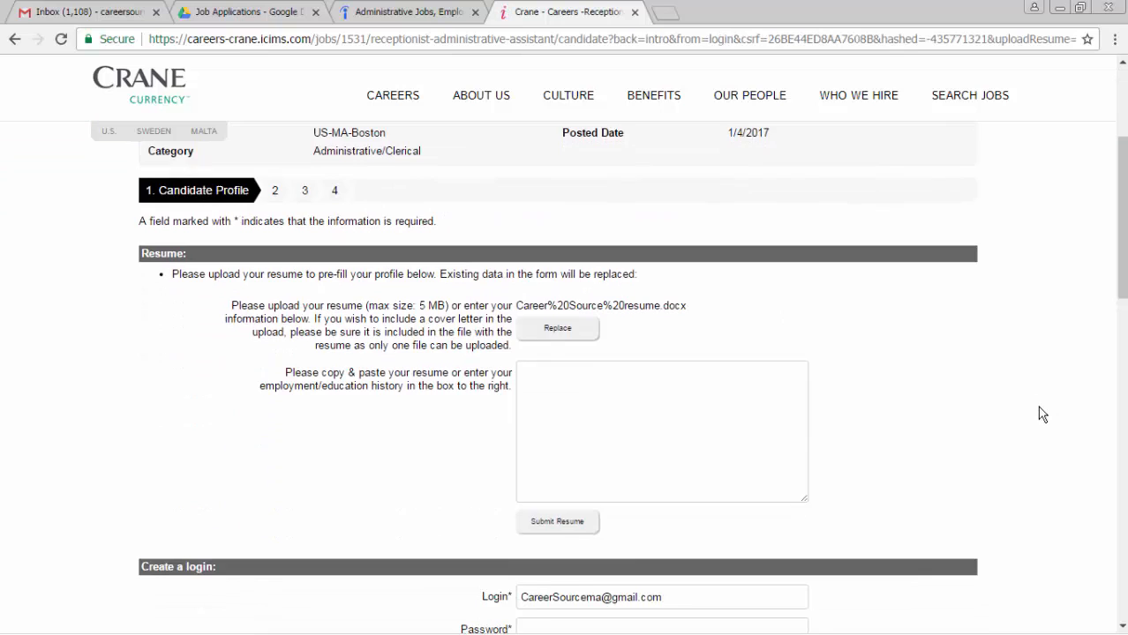
- Fill in the name fields with first name 'Career' and middle name 'Source'
scroll("down", 3)
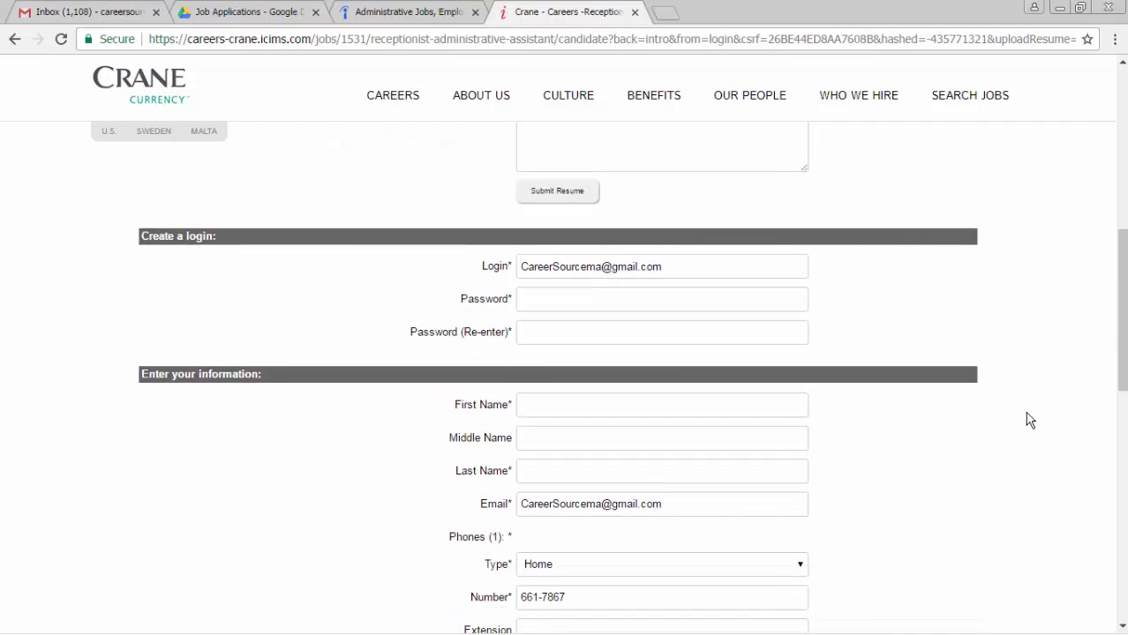
scroll("down", 3)
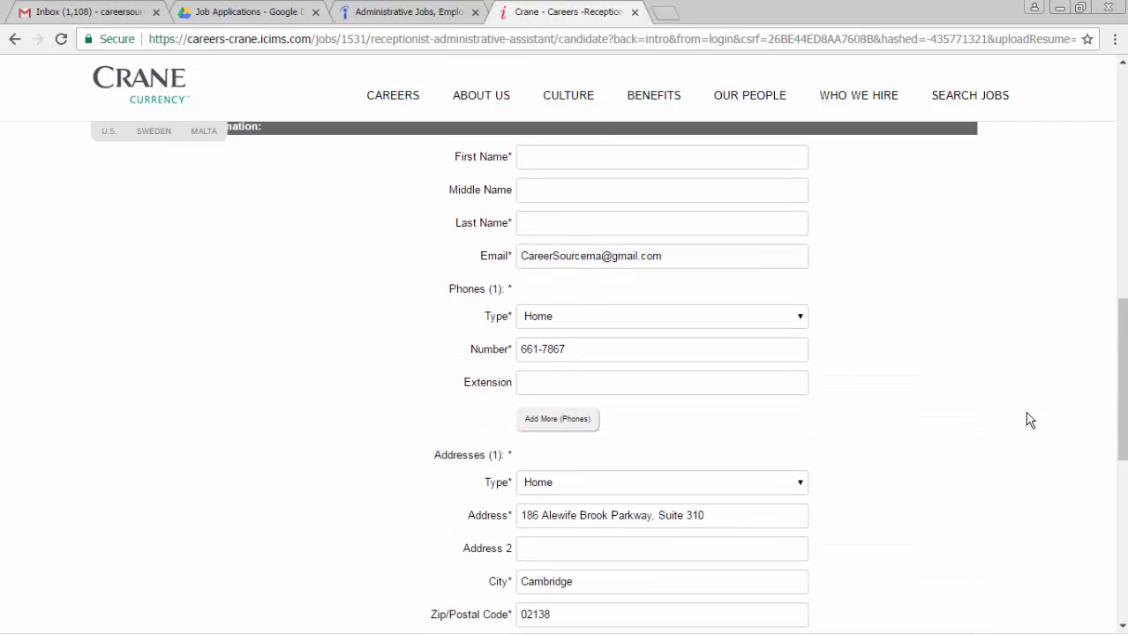
scroll("down", 3)
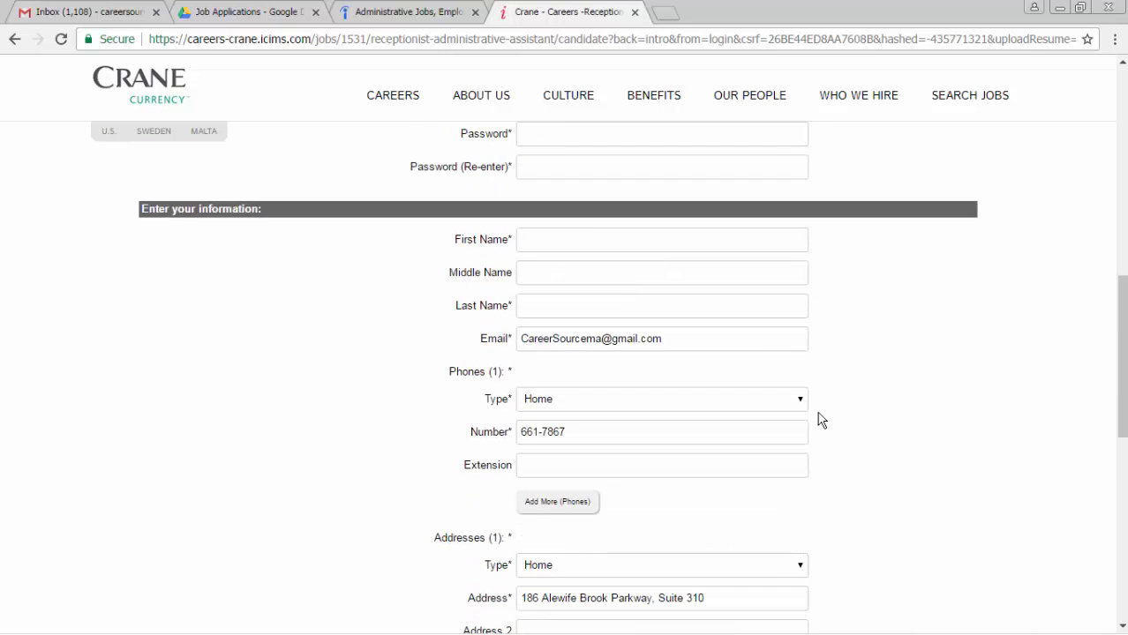
mouse_move(853, 423)
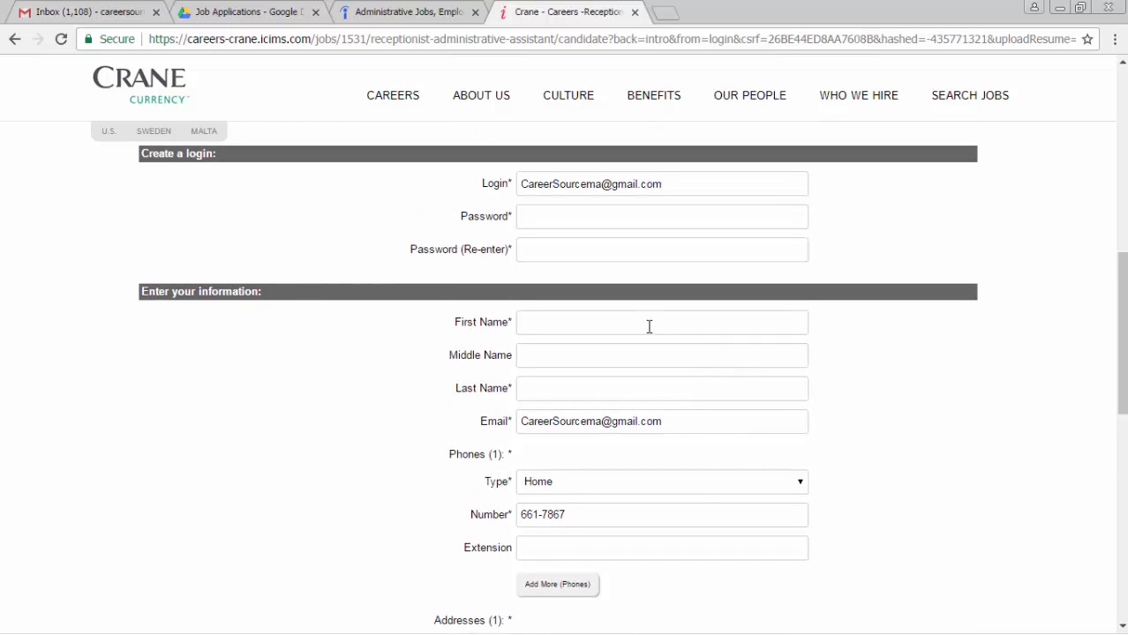
left_click(661, 322)
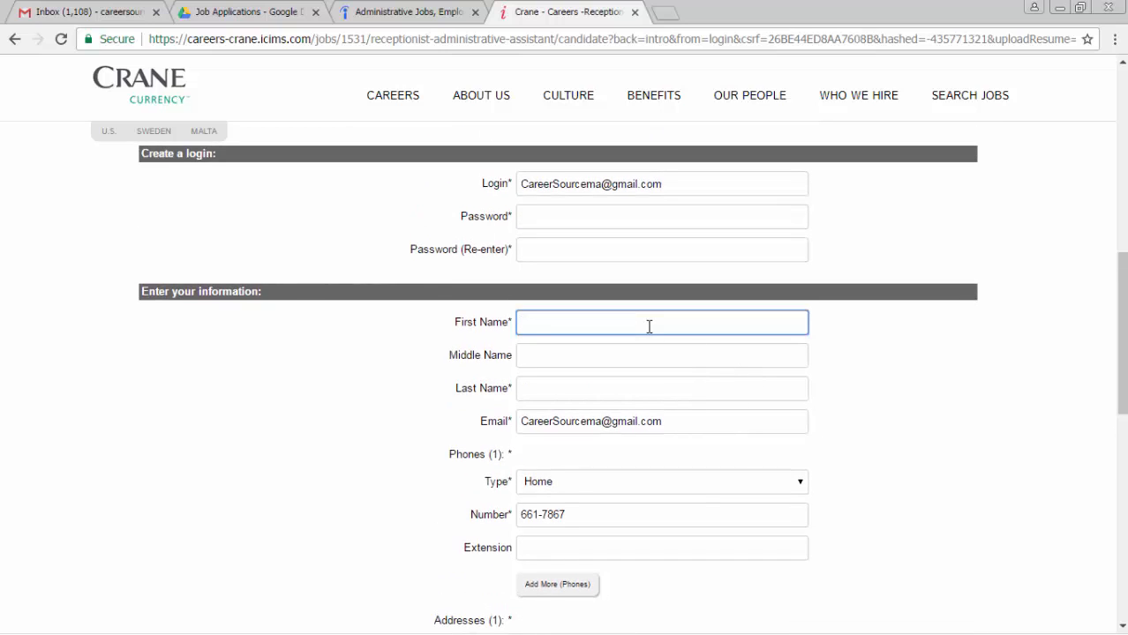
type("Care")
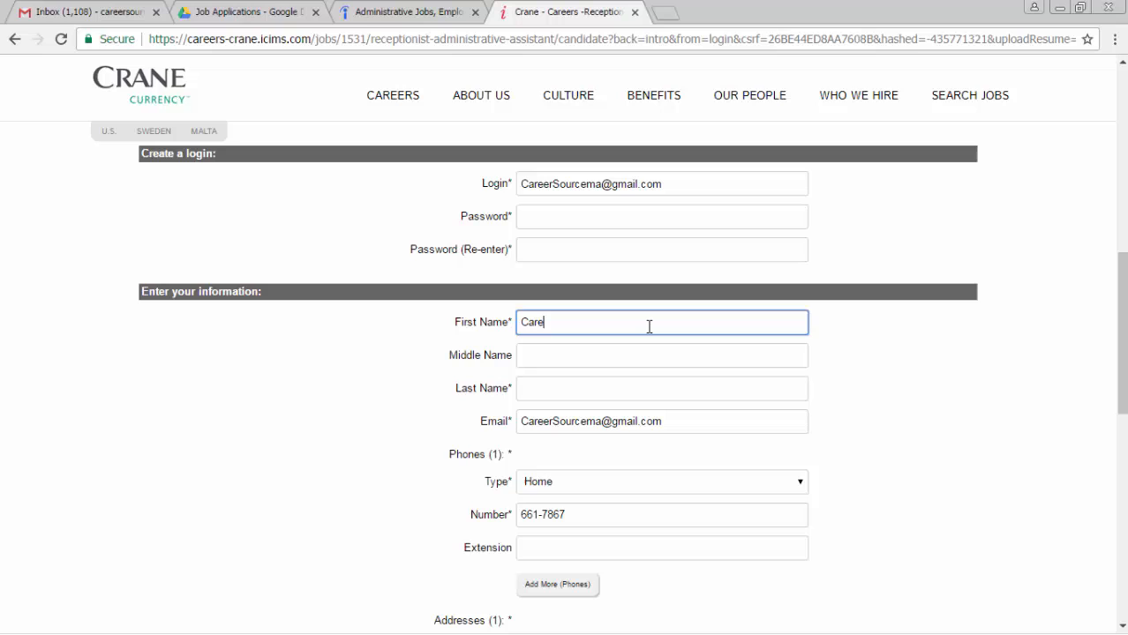
type("S")
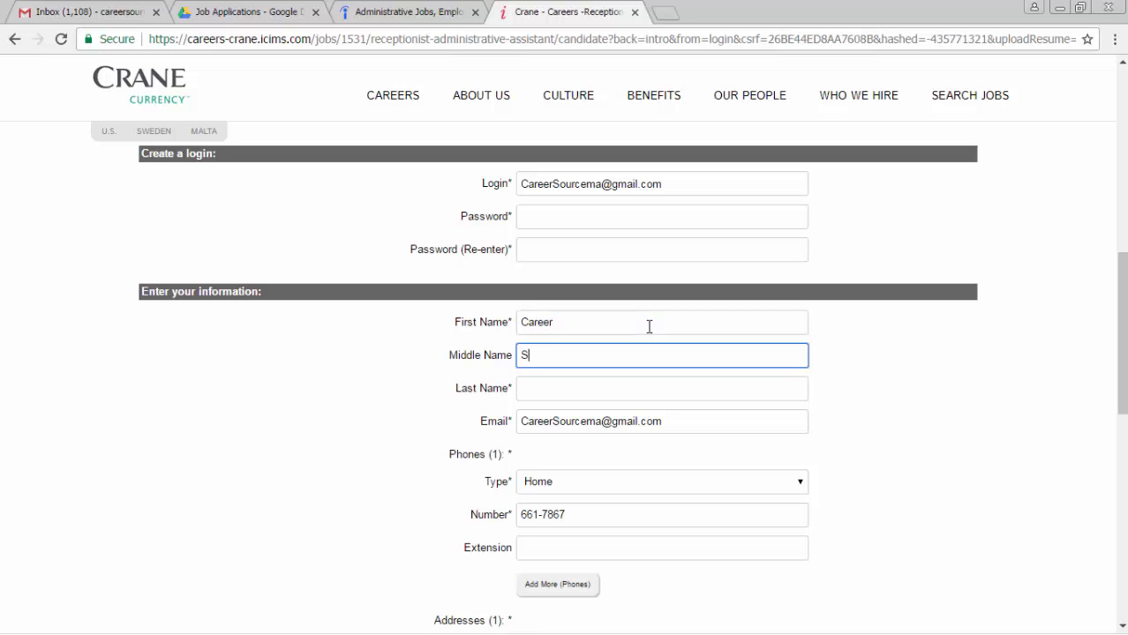
type("ource")
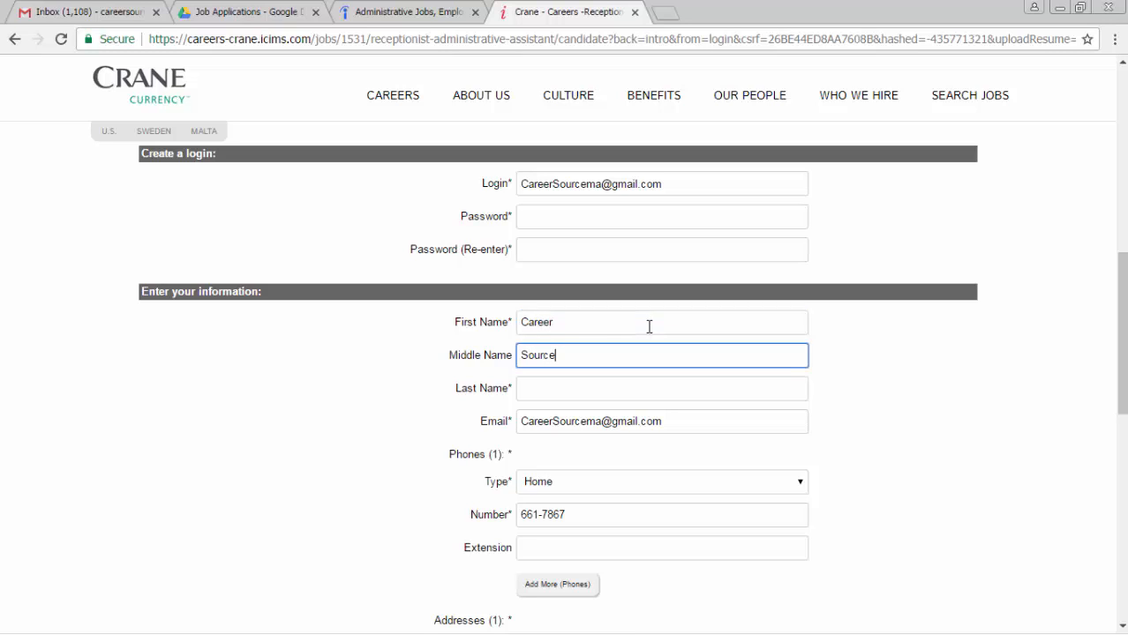